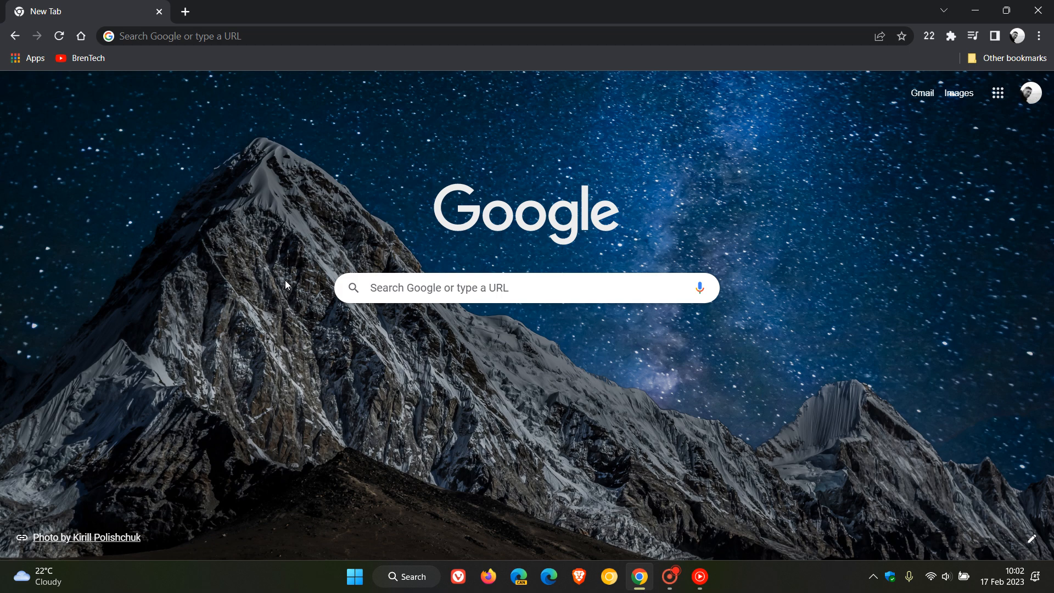
mouse_move(717, 373)
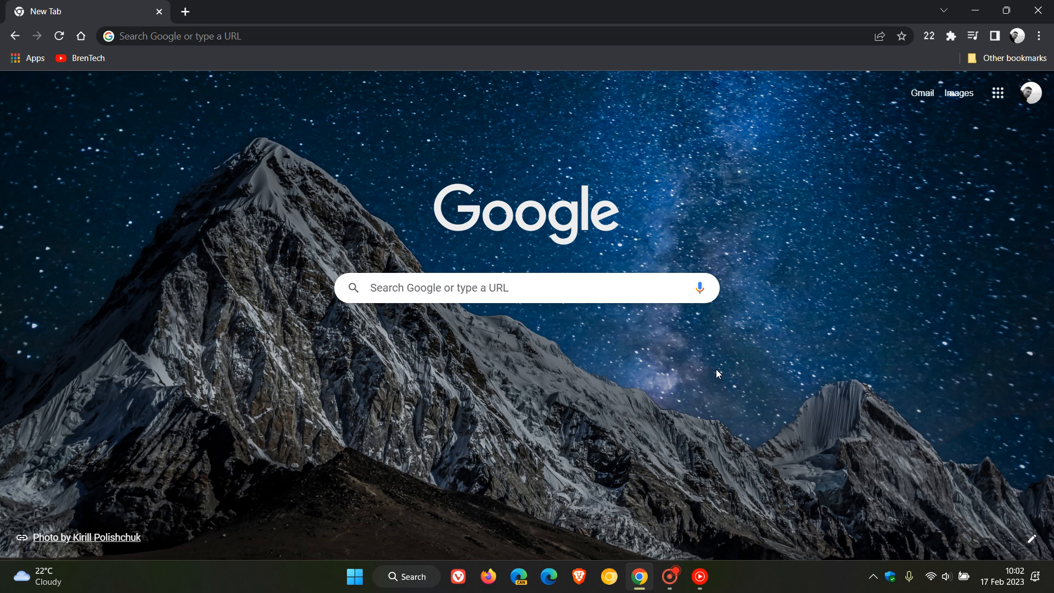
mouse_move(690, 395)
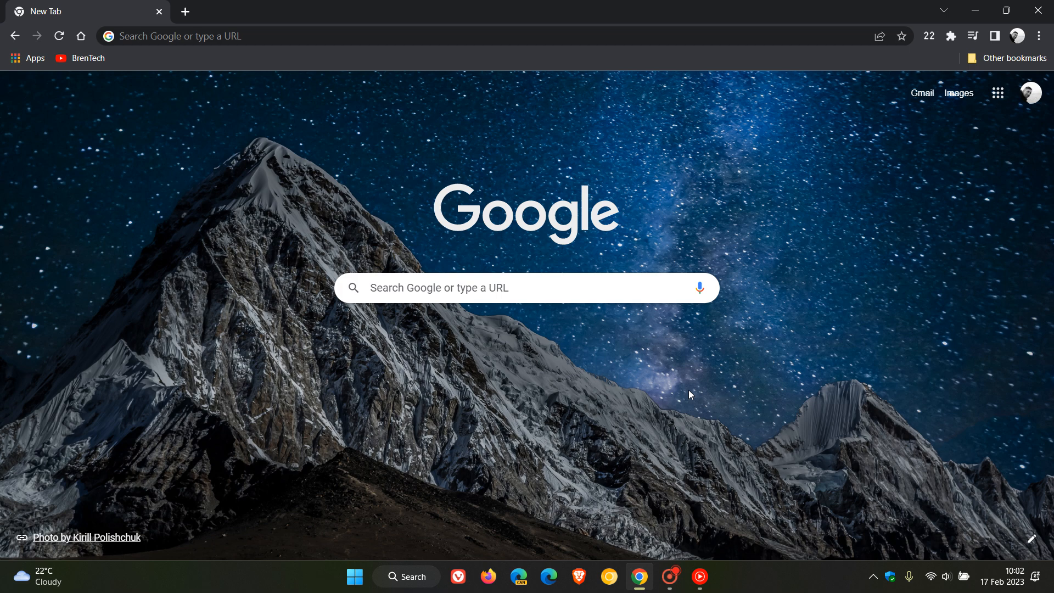
mouse_move(536, 123)
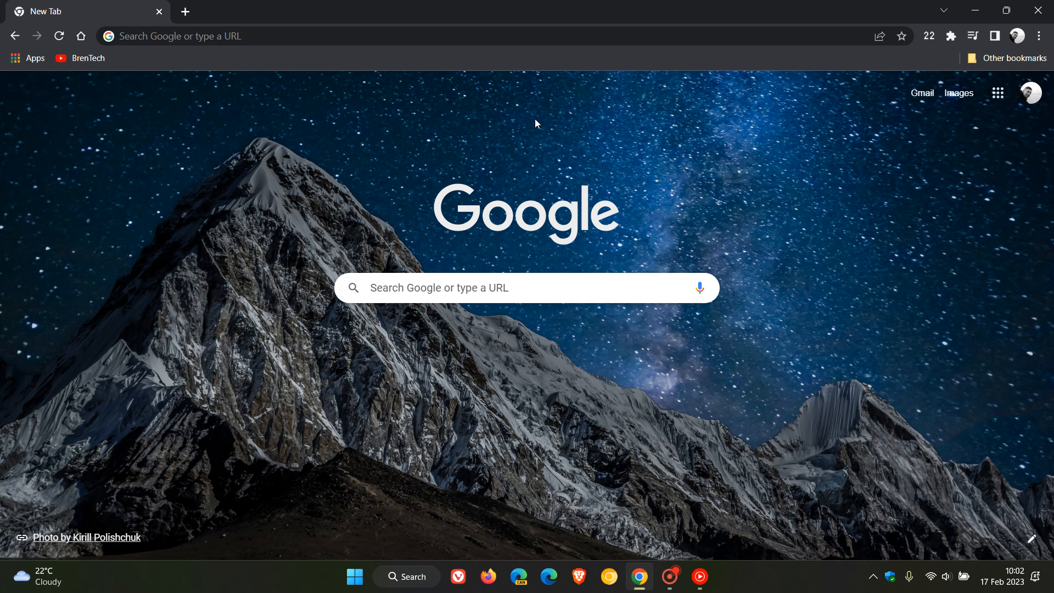
mouse_move(733, 417)
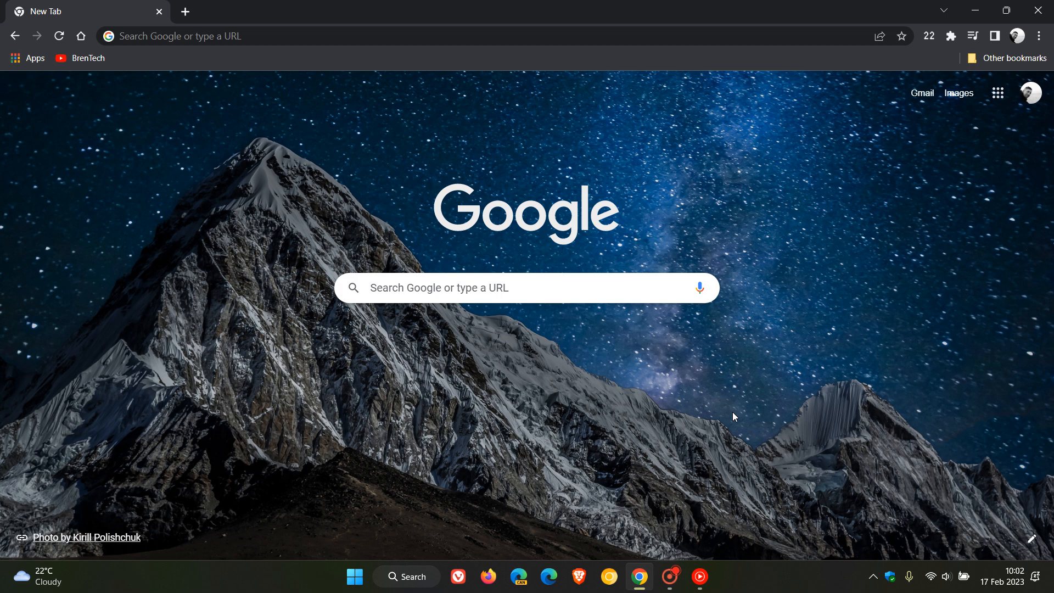
mouse_move(708, 396)
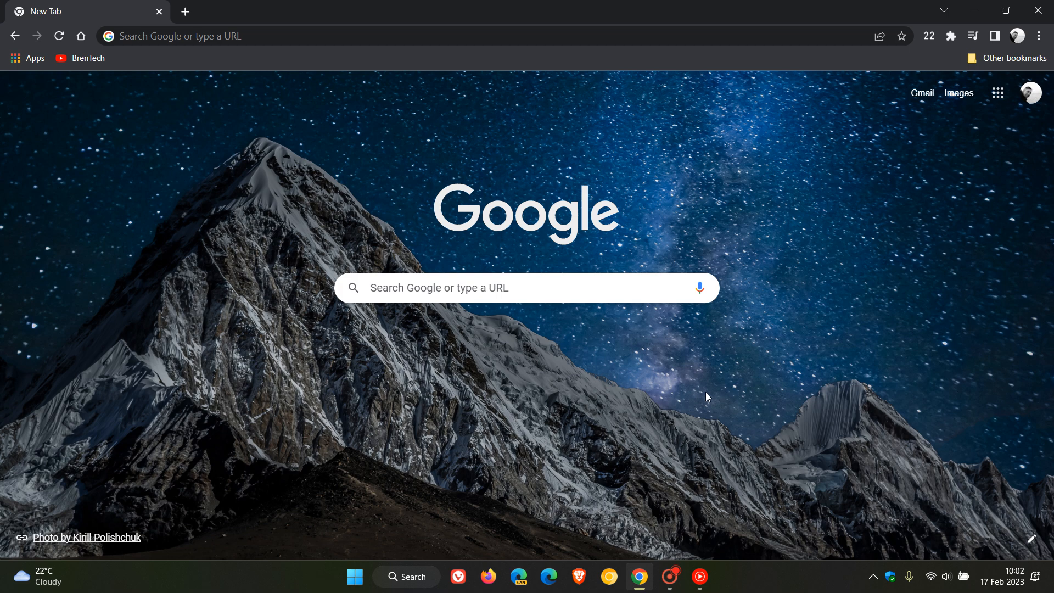
mouse_move(762, 402)
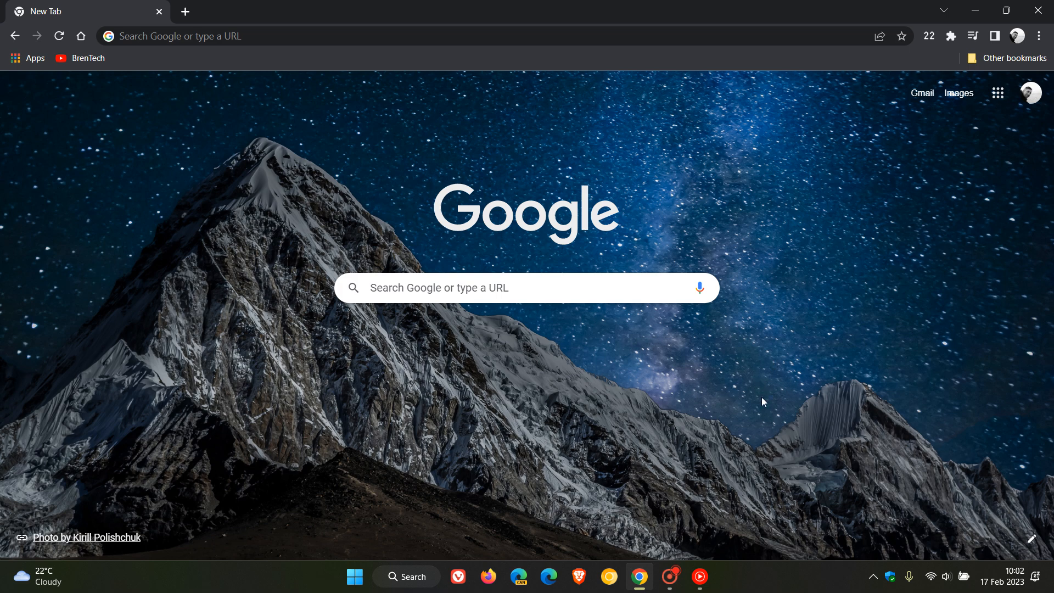
mouse_move(770, 382)
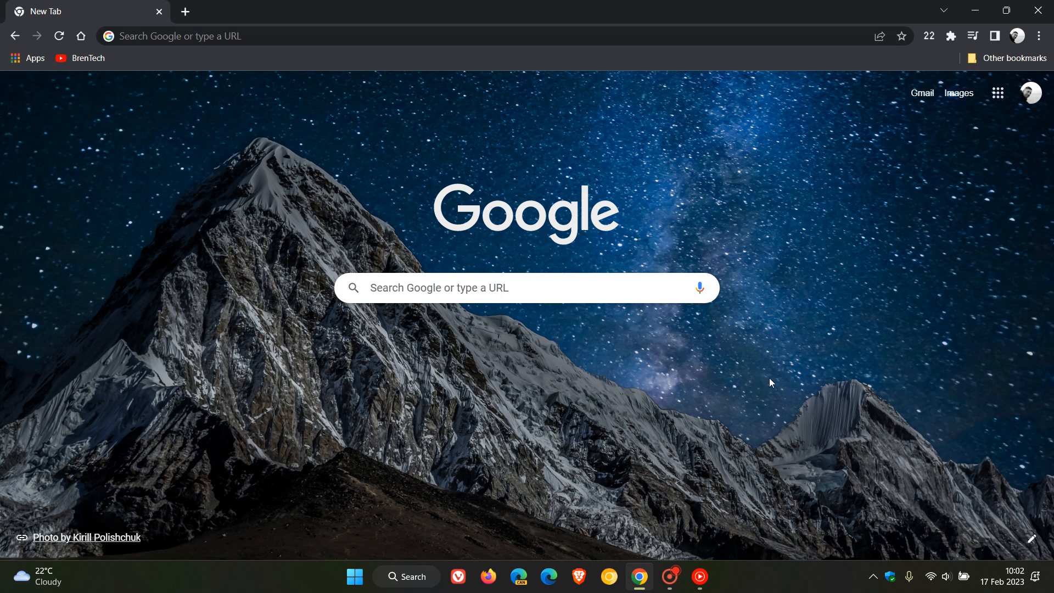
mouse_move(729, 404)
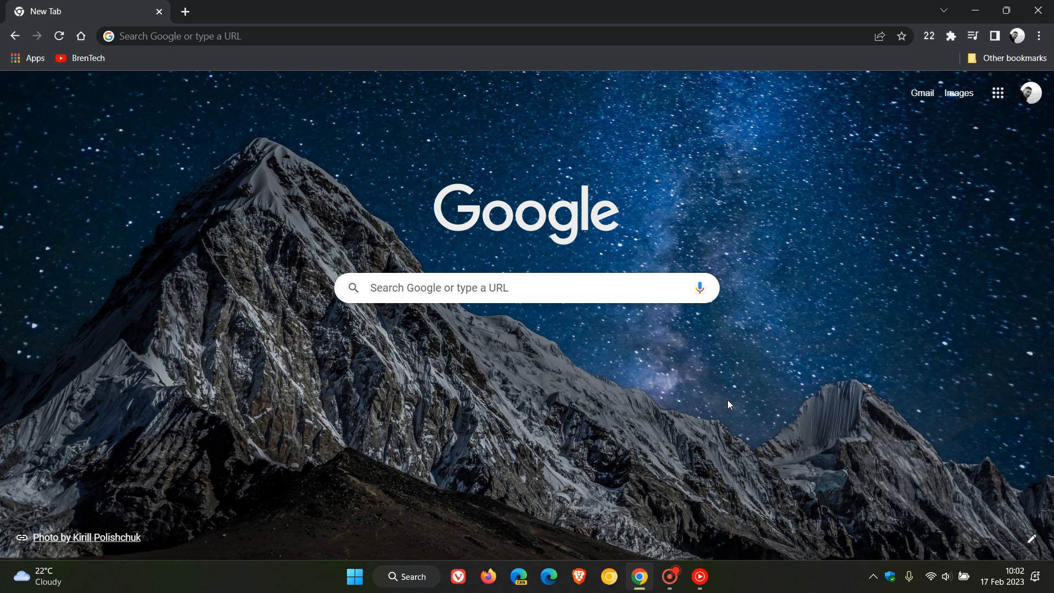
Reach About Google Chrome from the menu, confirming version 110.0.5481.104 is up to date
click(1038, 35)
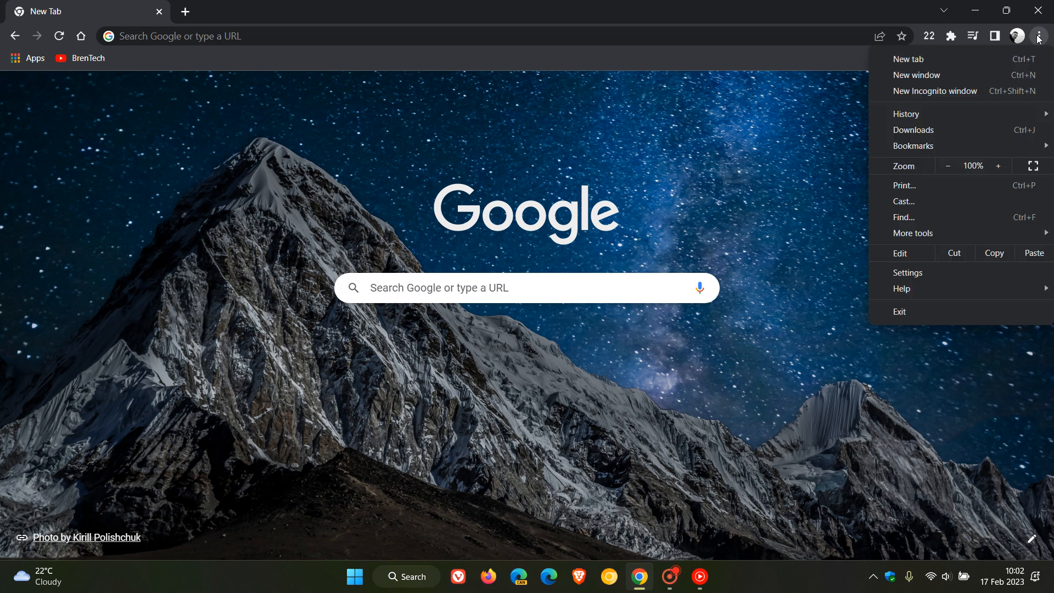
click(907, 272)
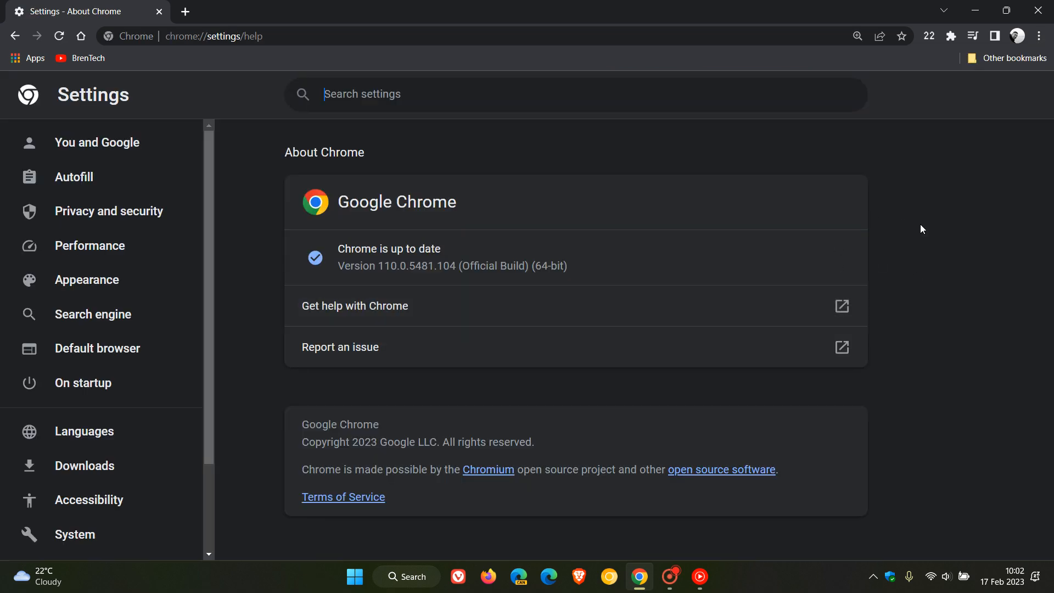
mouse_move(620, 278)
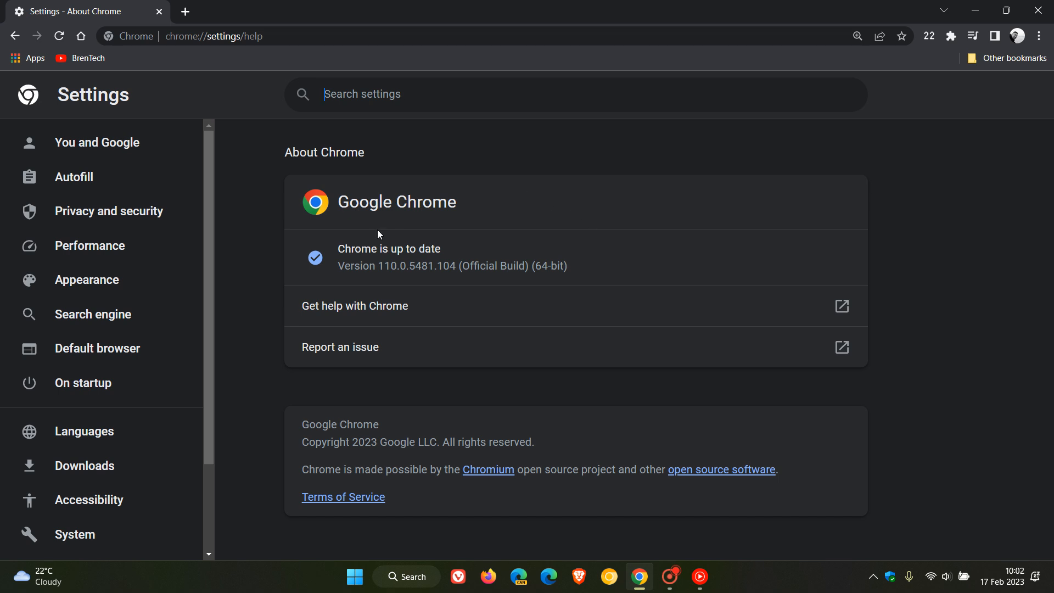
mouse_move(405, 281)
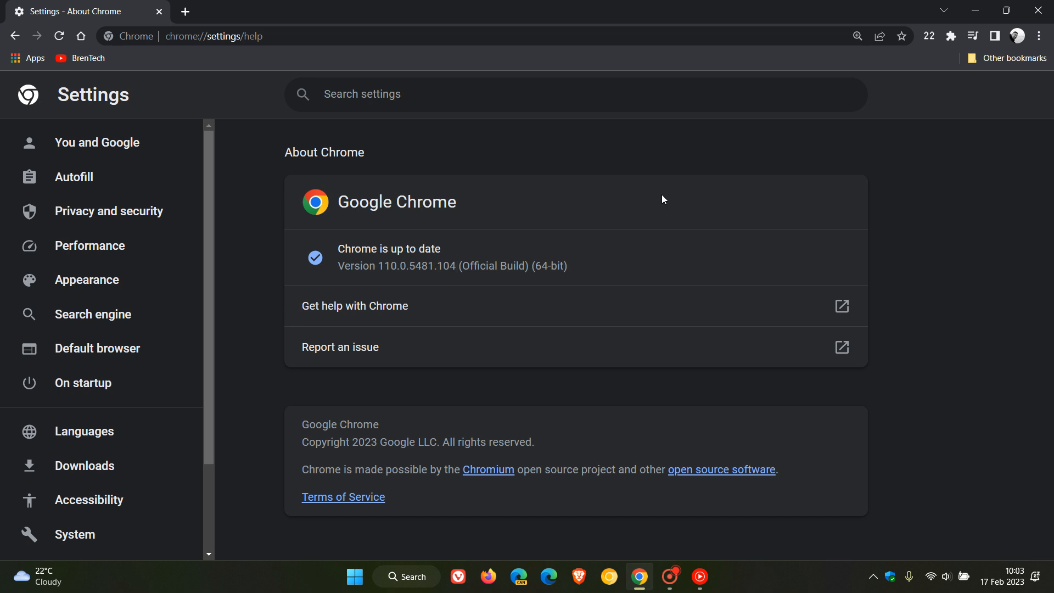
mouse_move(320, 204)
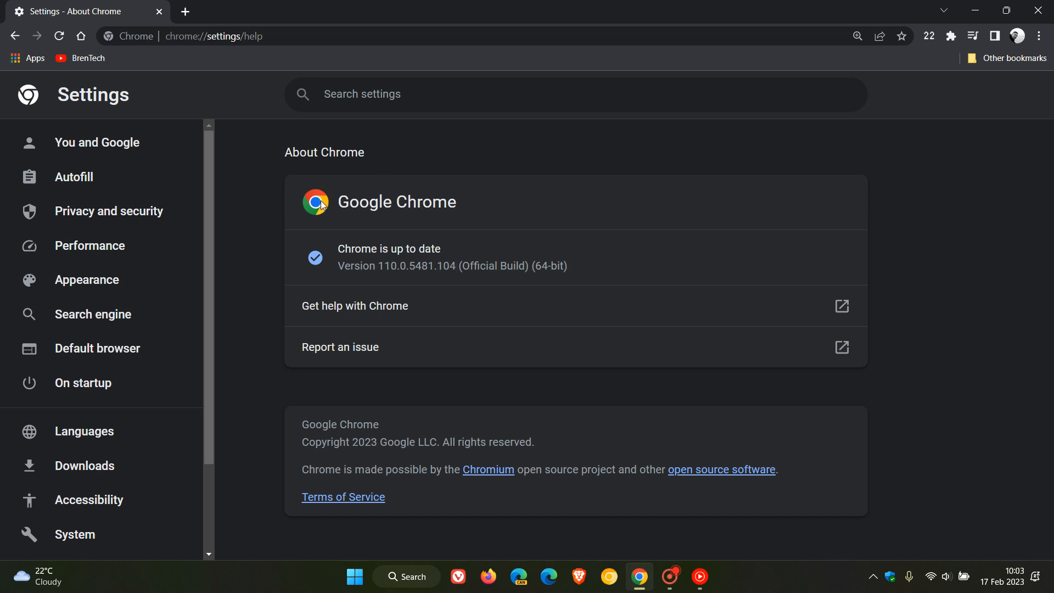
mouse_move(615, 196)
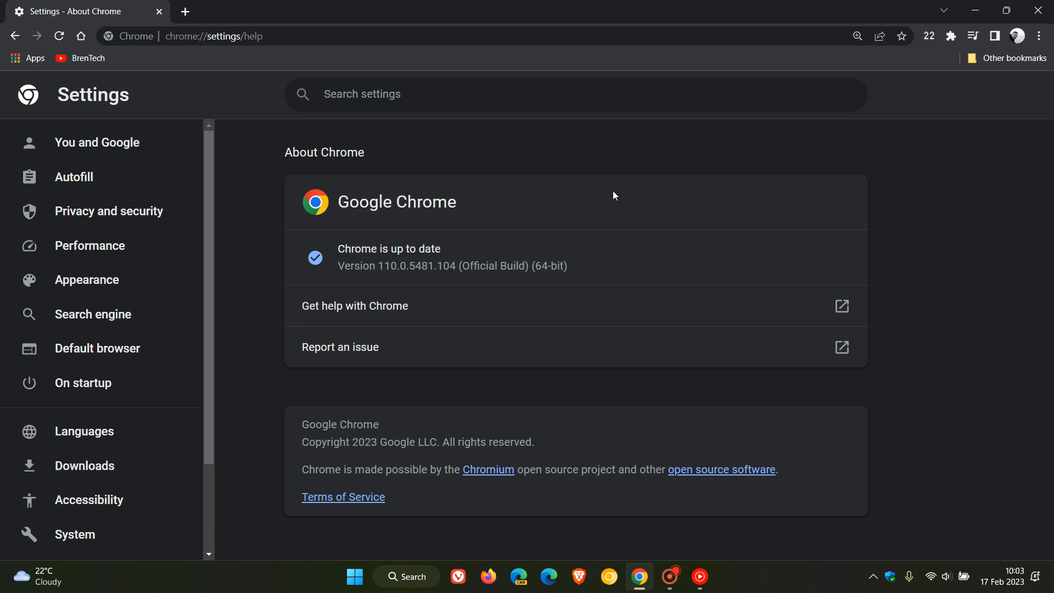
mouse_move(596, 191)
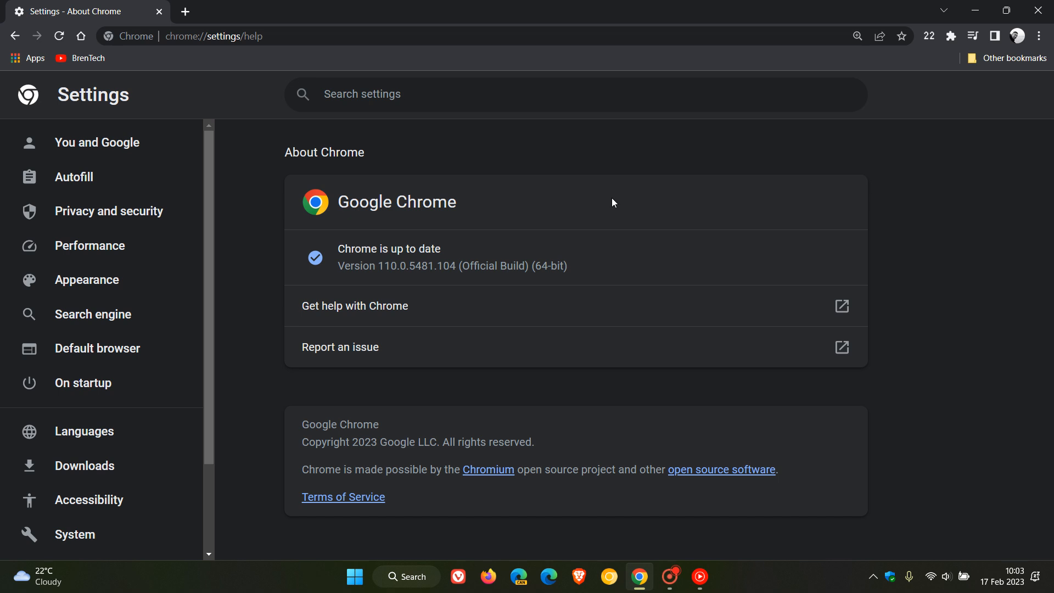
mouse_move(622, 184)
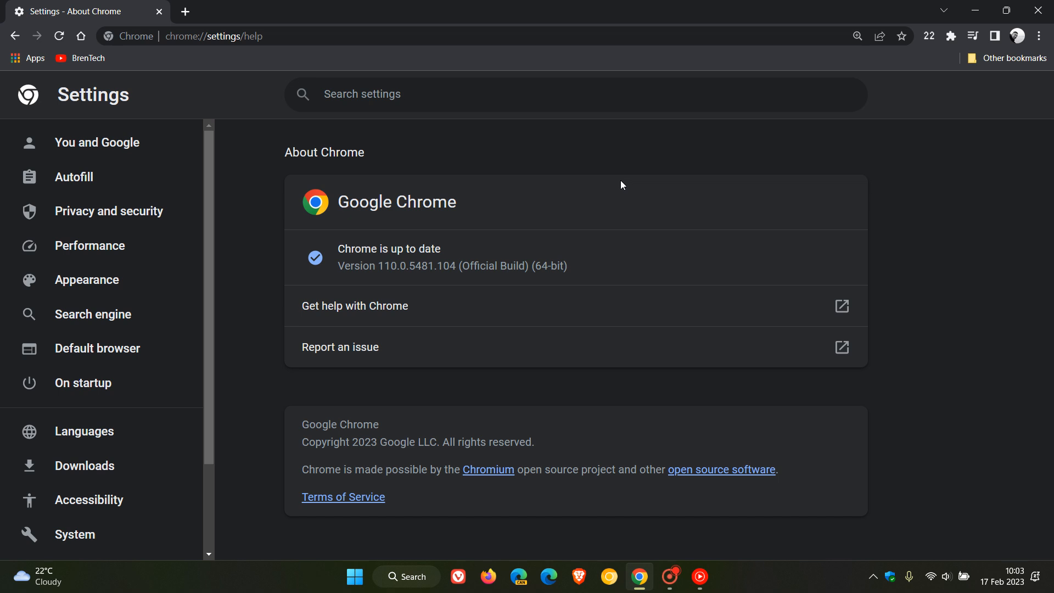
mouse_move(598, 199)
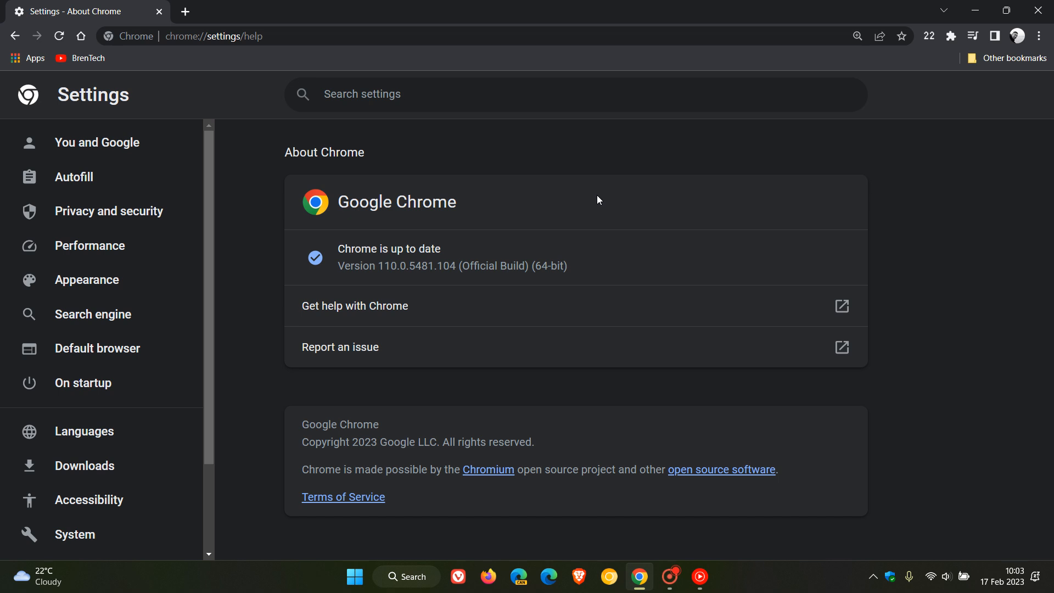
mouse_move(631, 206)
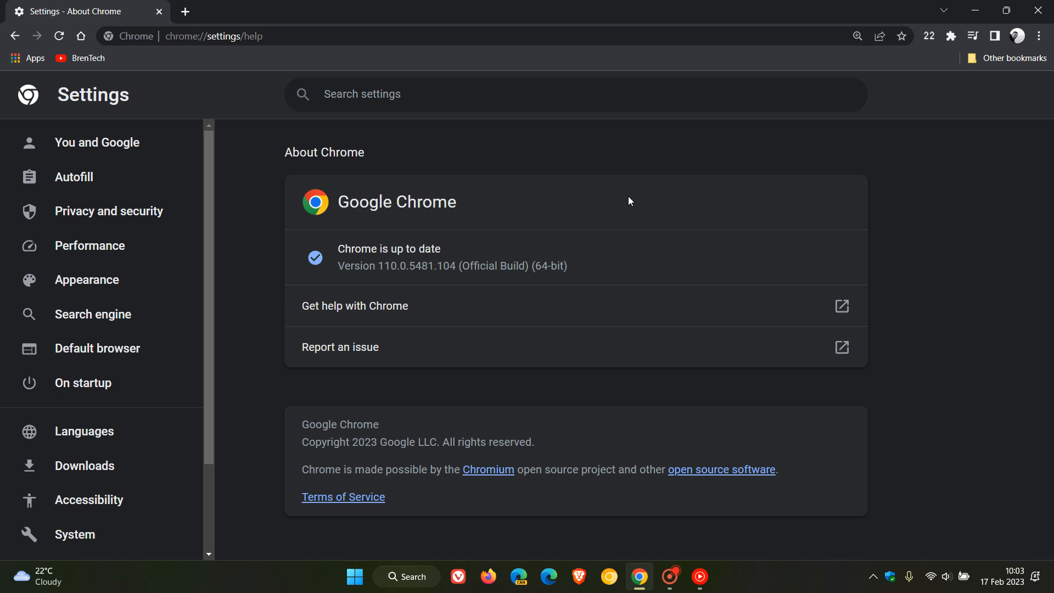
mouse_move(343, 185)
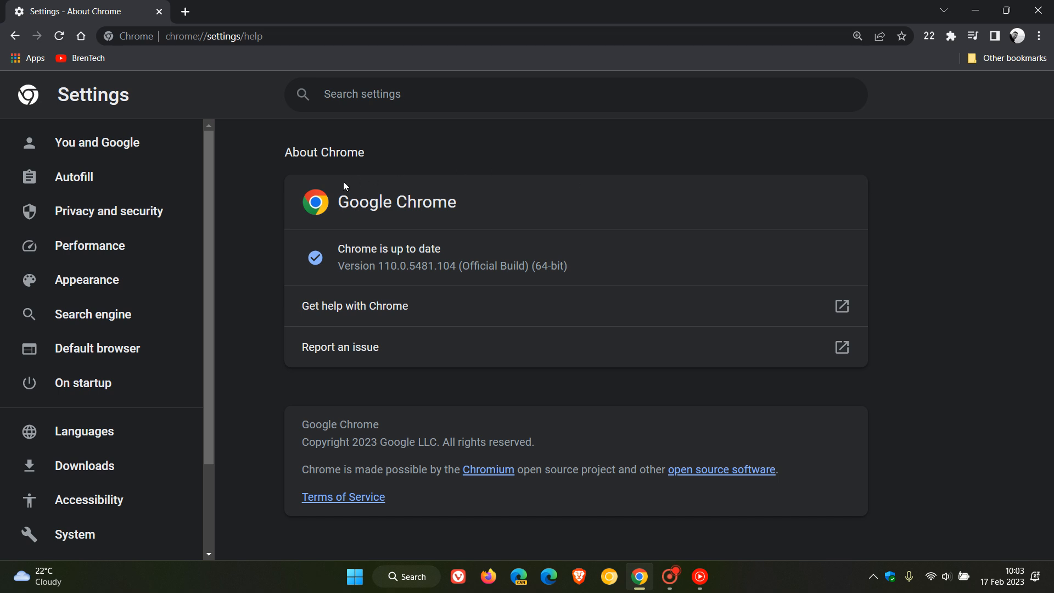
mouse_move(614, 189)
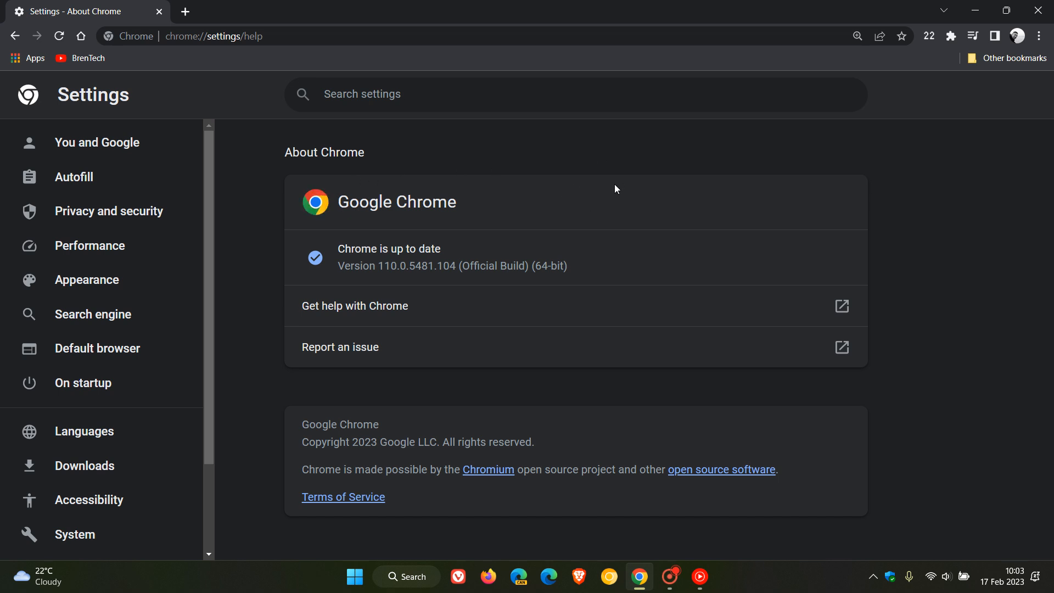
mouse_move(130, 79)
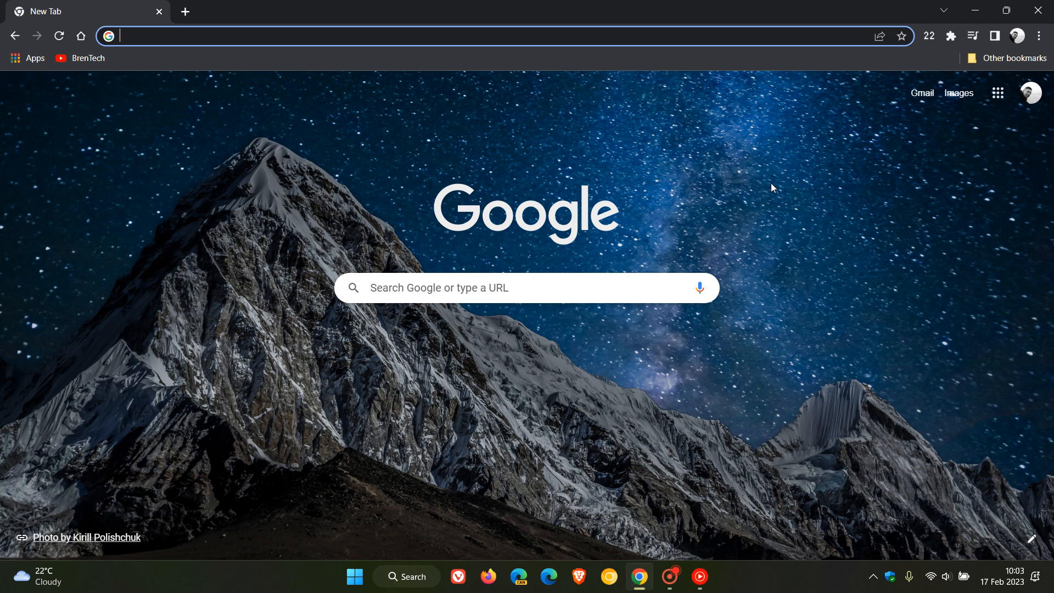
mouse_move(789, 192)
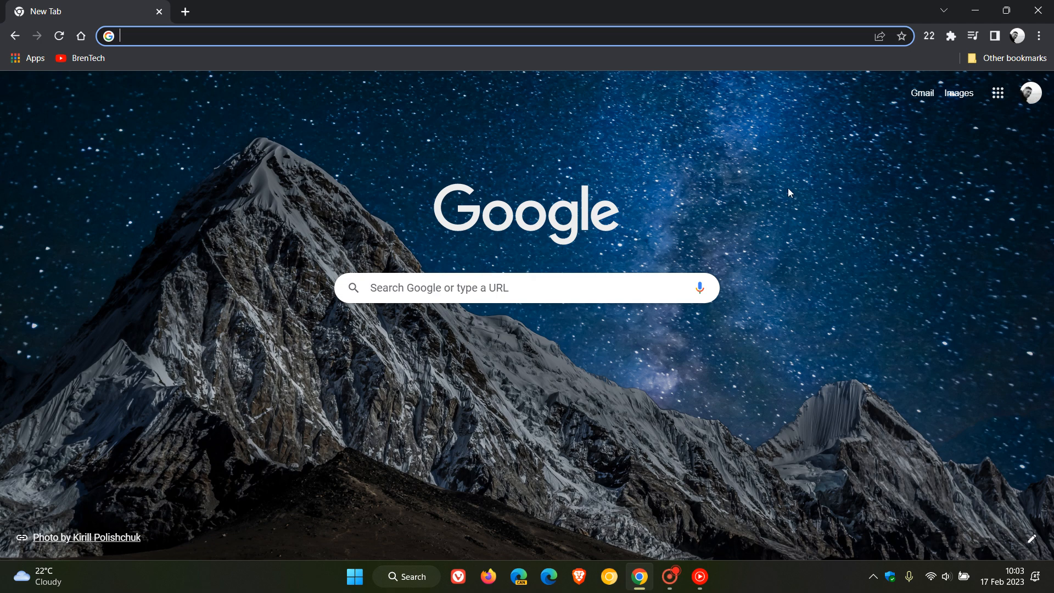
mouse_move(797, 192)
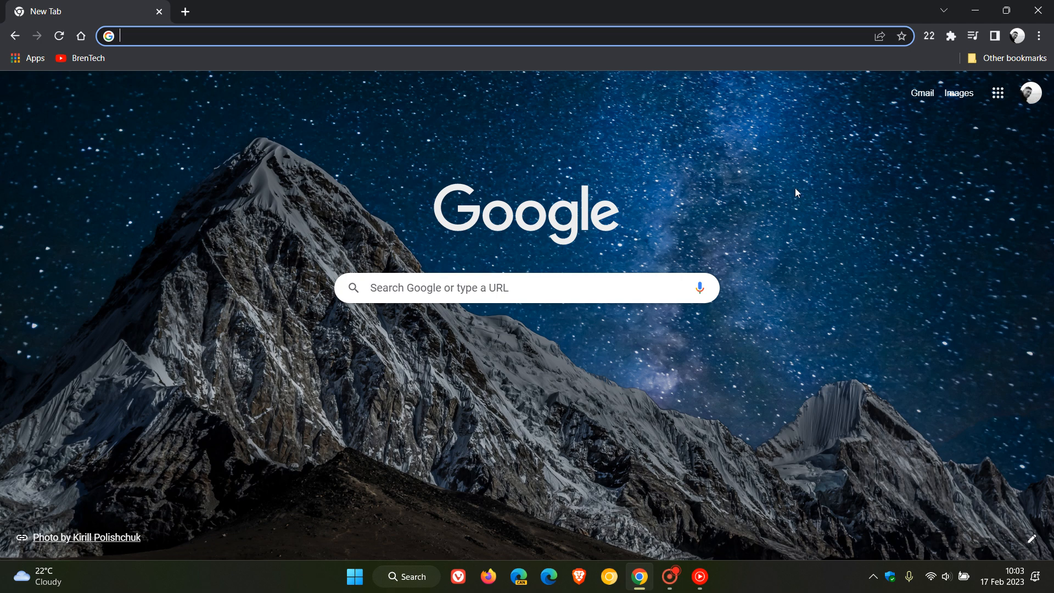
Show the side panel with its empty Reading list from the toolbar icon
click(995, 35)
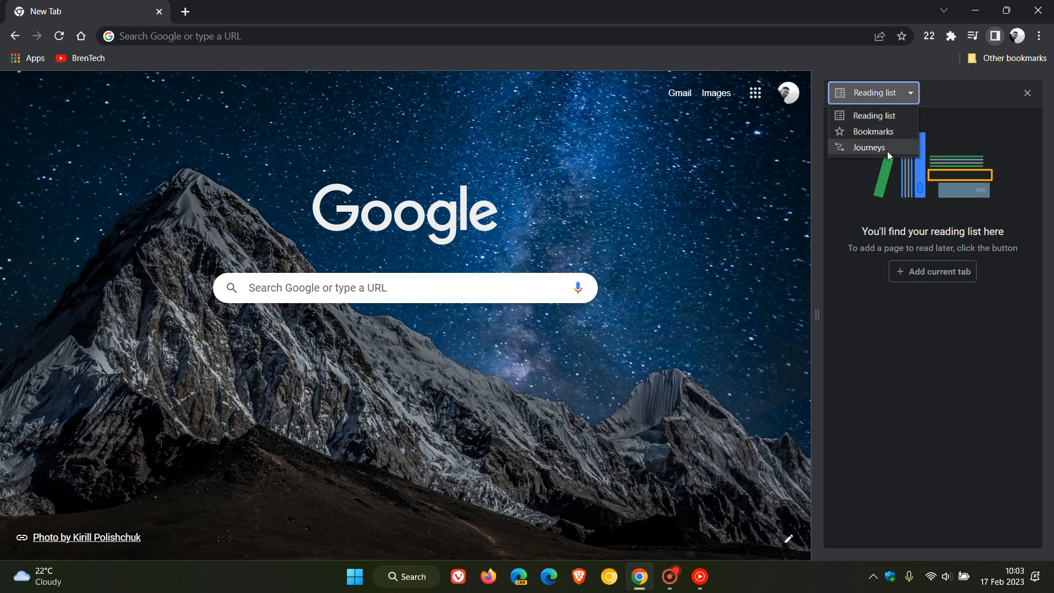
Display Journeys and scroll through groups for google.co.za, youtube.com and OneDrive
click(867, 147)
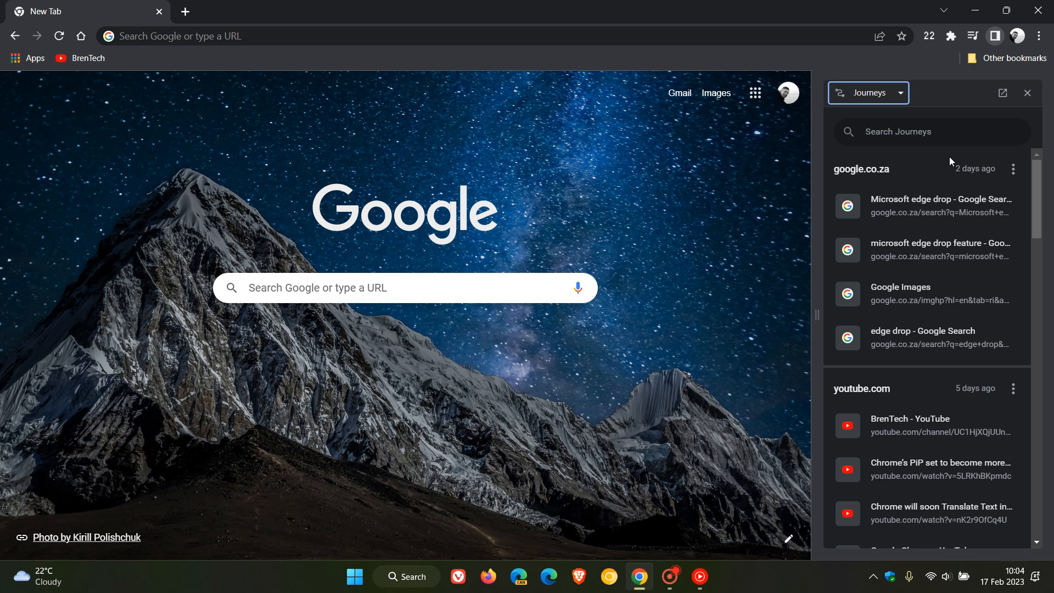
mouse_move(955, 224)
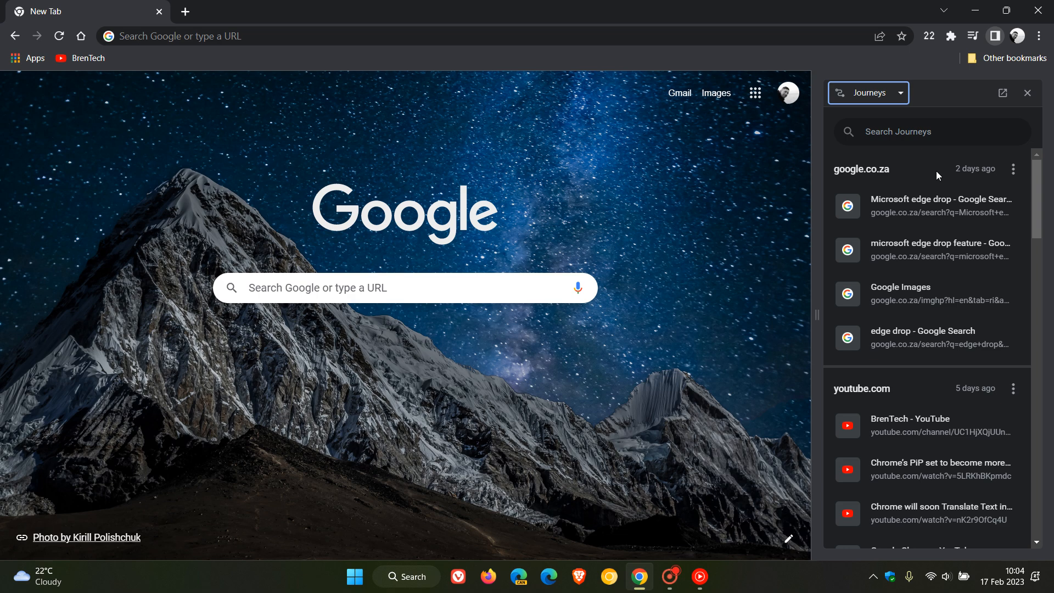
scroll(down, 3)
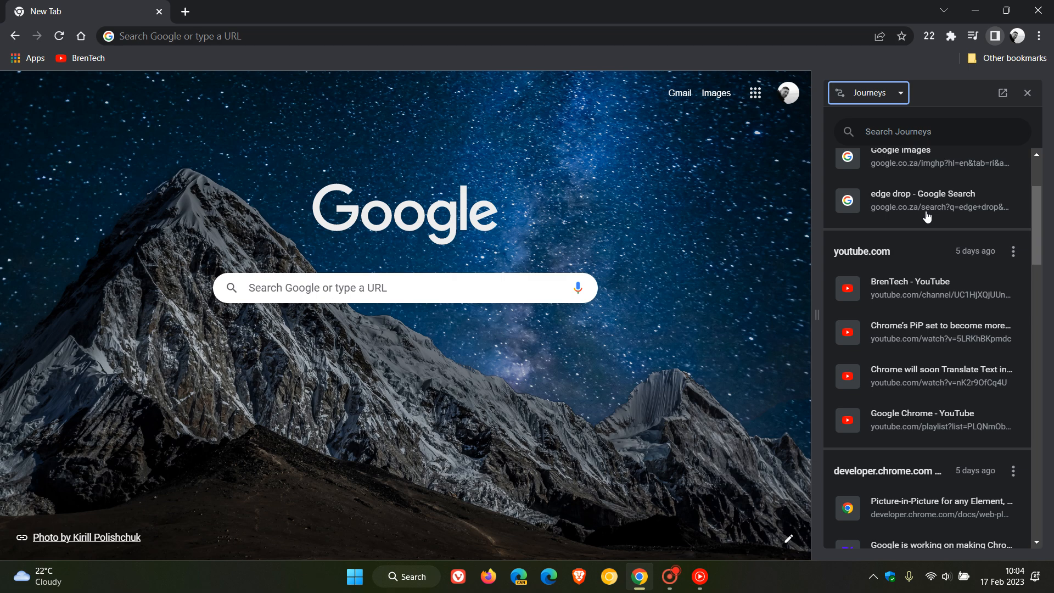
scroll(down, 3)
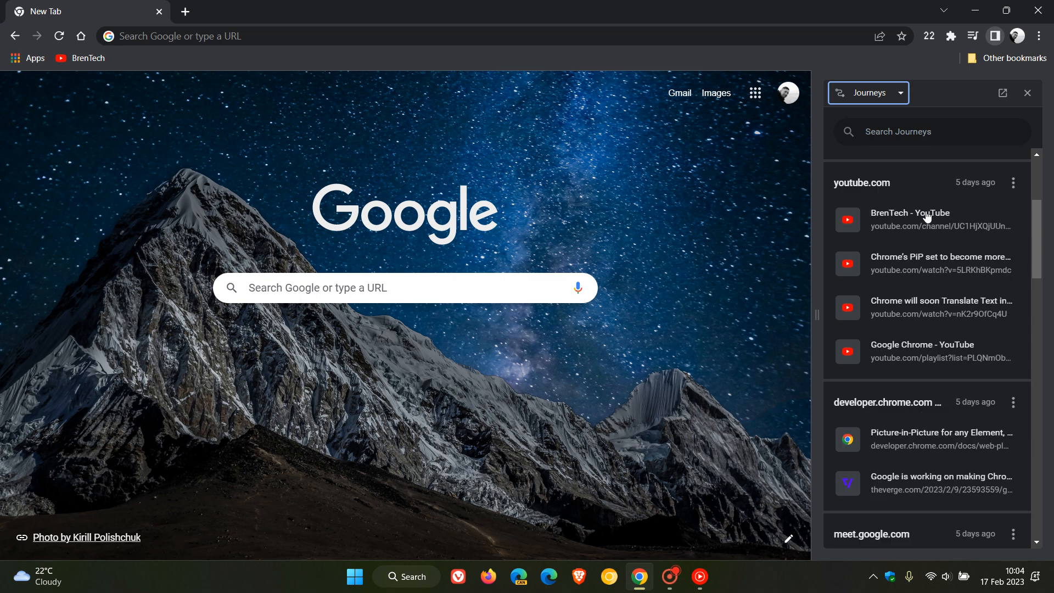
scroll(down, 3)
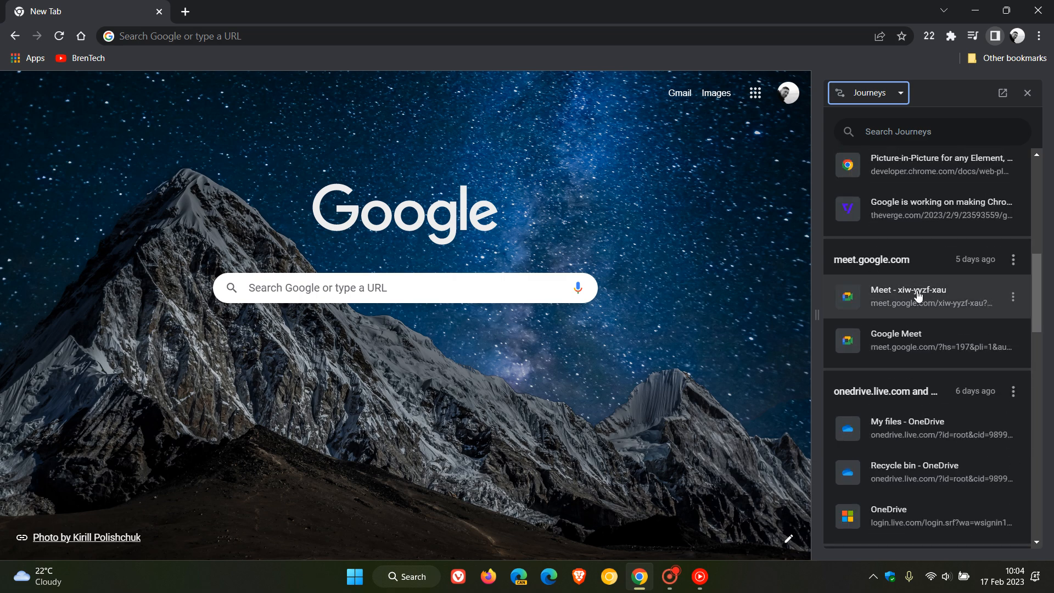
scroll(down, 3)
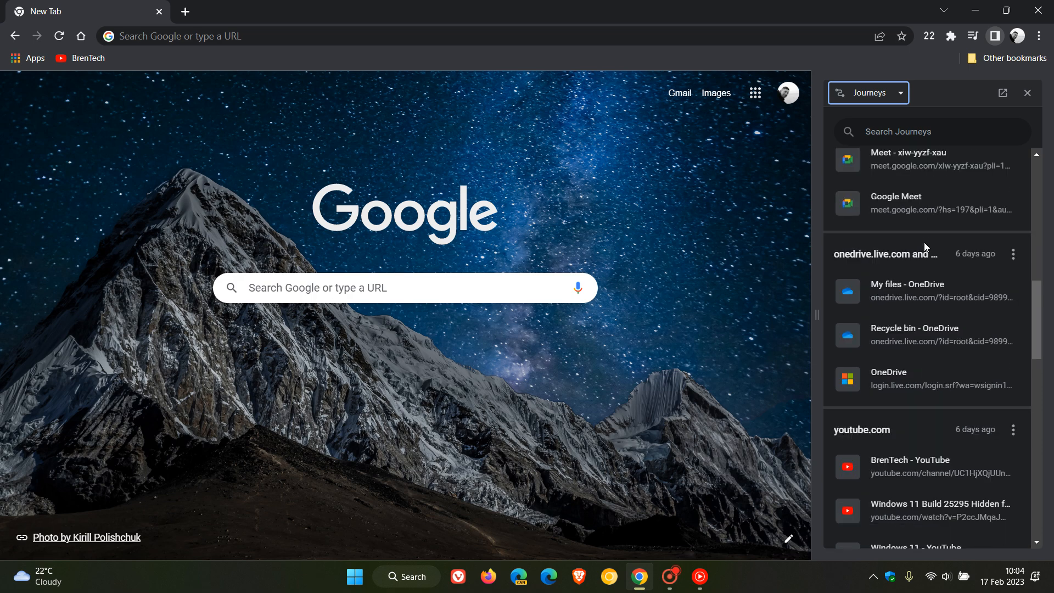
scroll(down, 3)
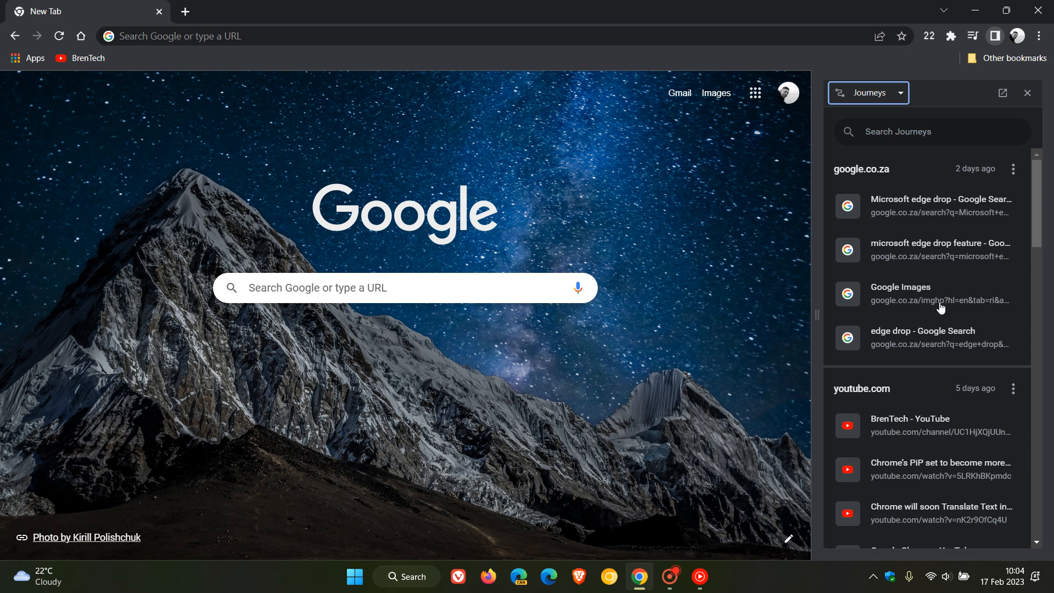
mouse_move(885, 103)
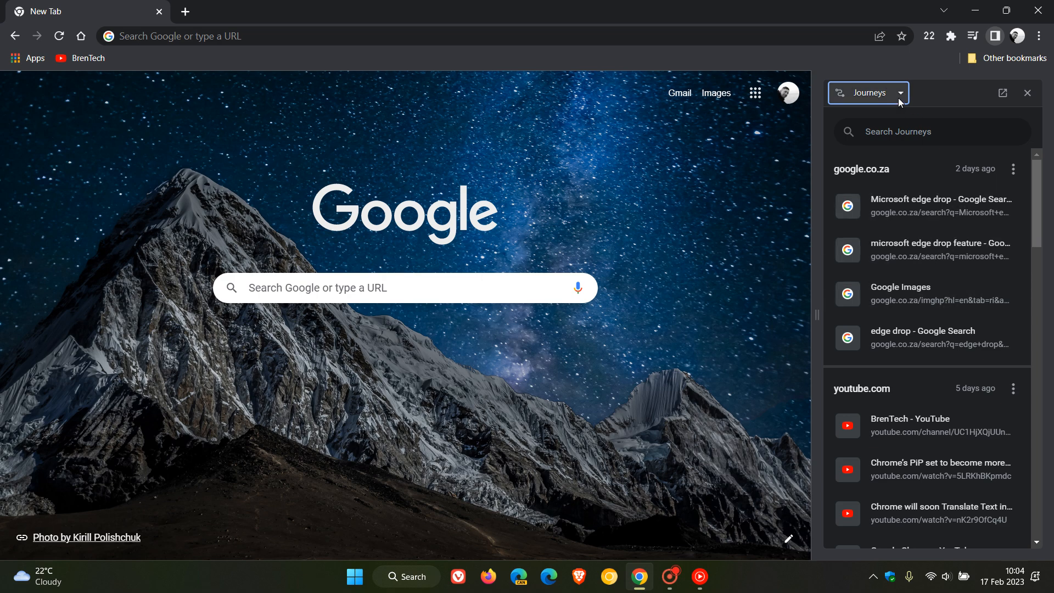
Return the side panel to Reading list, then close it to the plain New Tab page
click(900, 93)
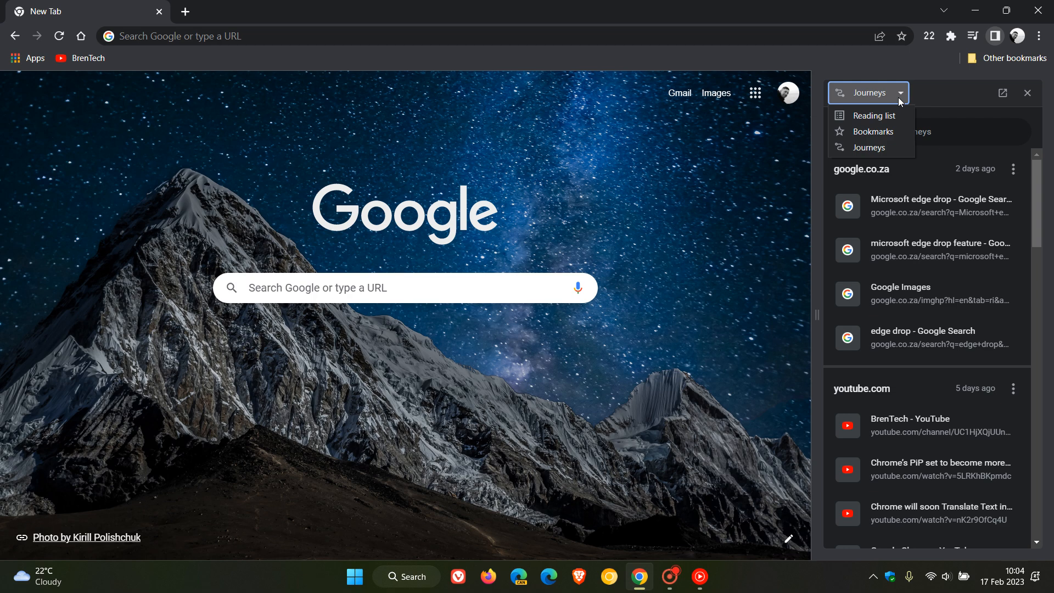
mouse_move(892, 131)
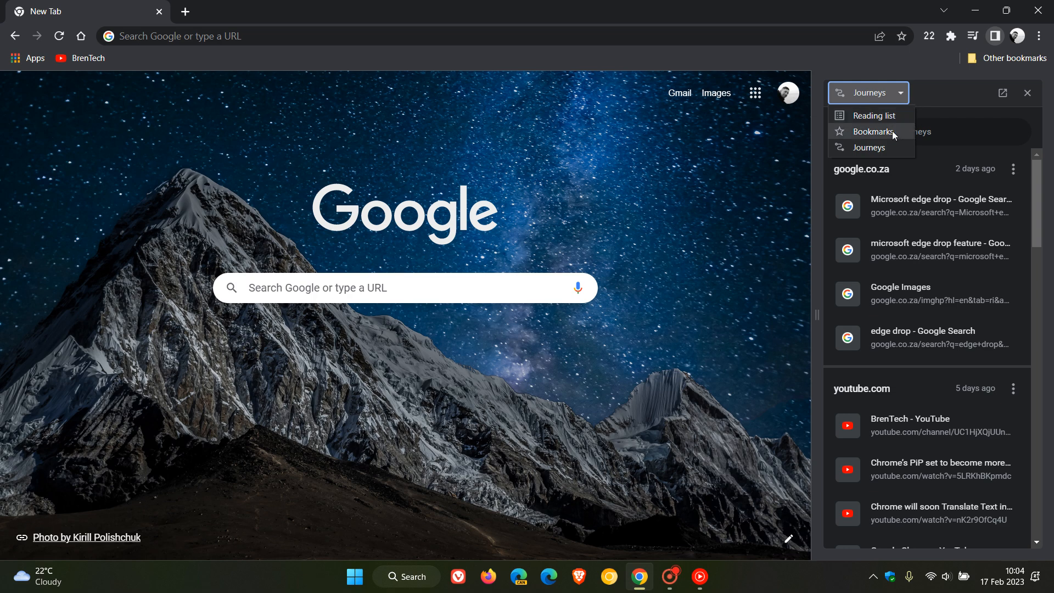
mouse_move(880, 116)
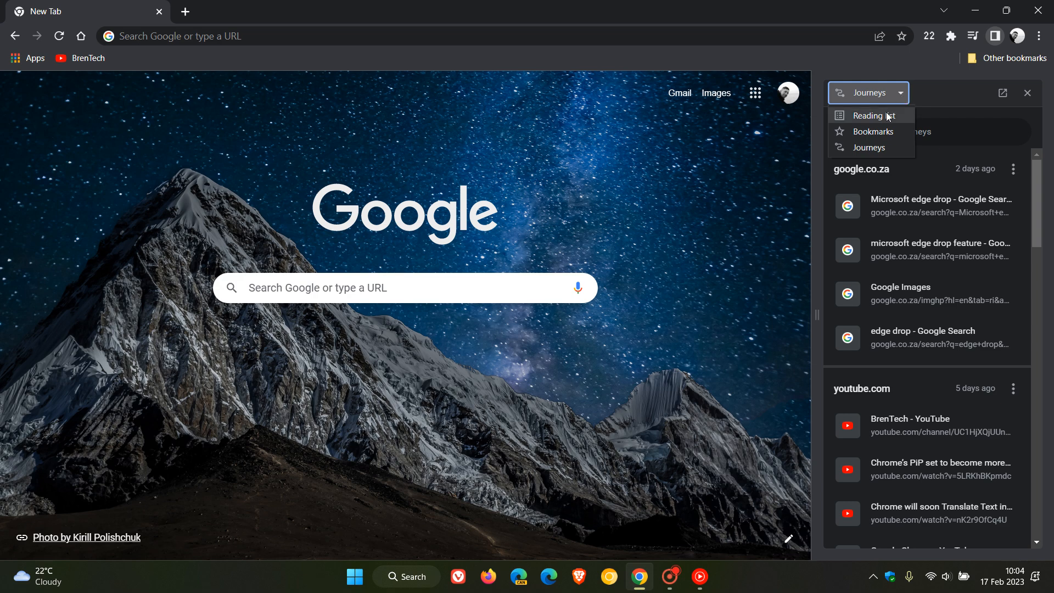
click(867, 117)
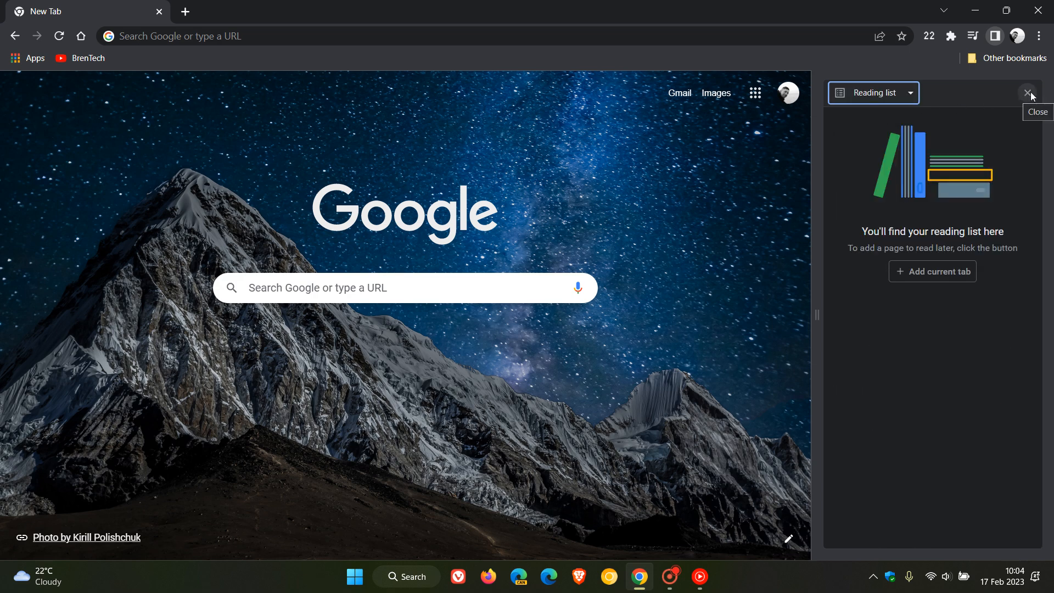
click(1028, 92)
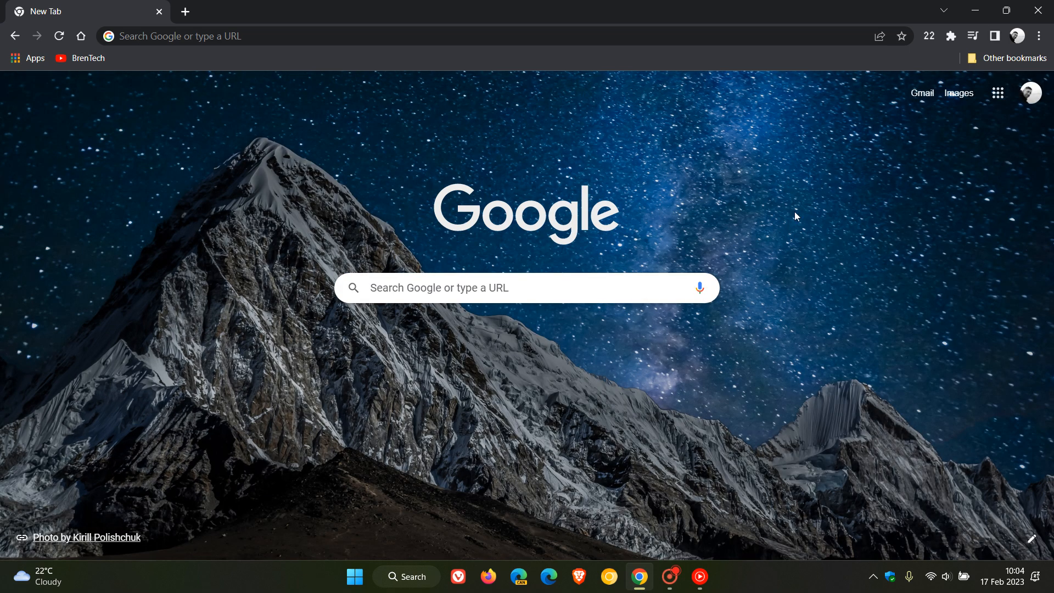
mouse_move(732, 363)
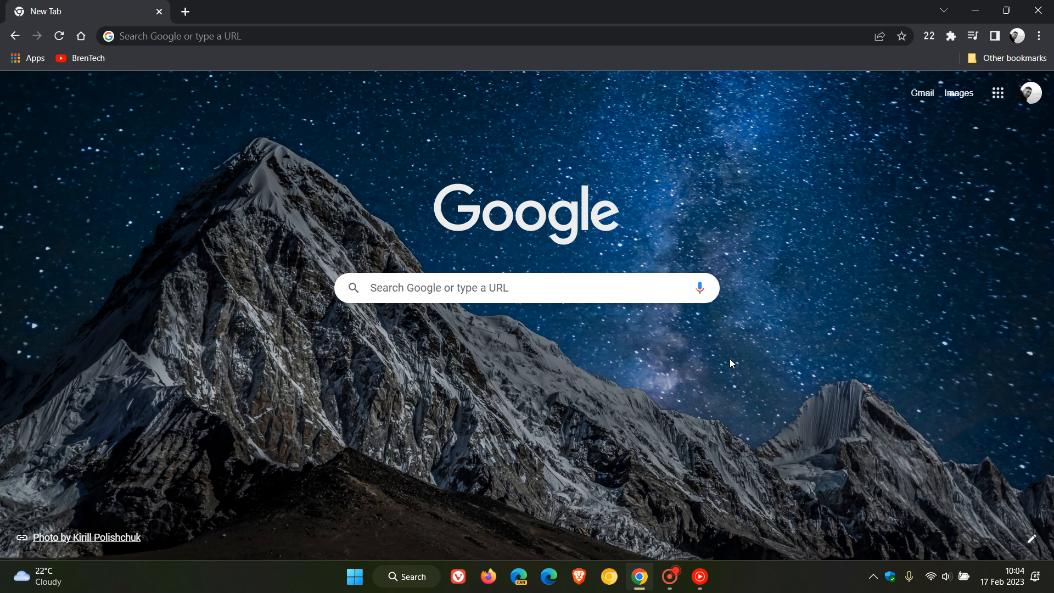
mouse_move(805, 318)
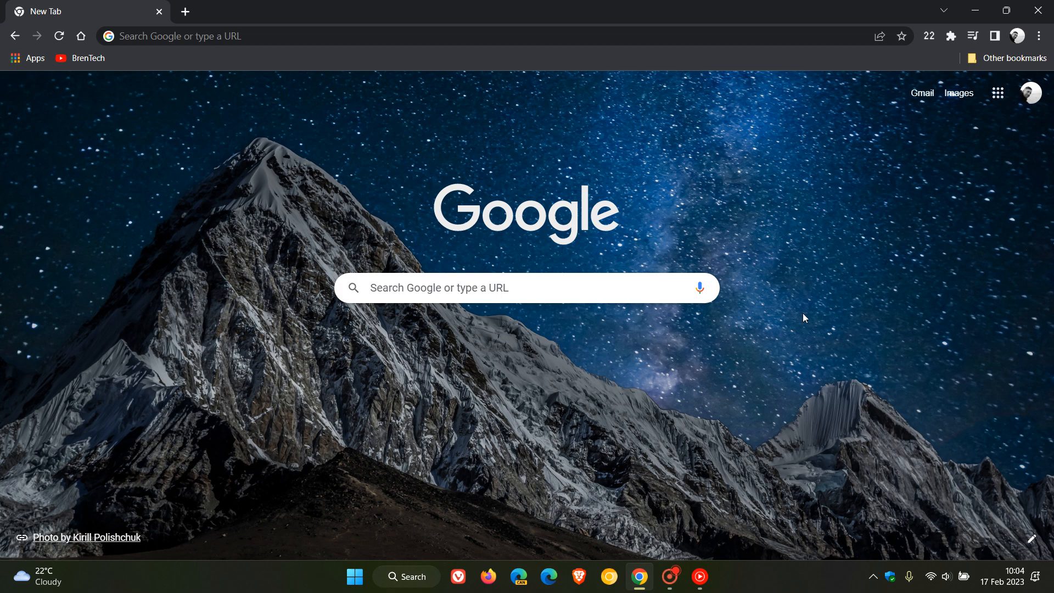
mouse_move(688, 402)
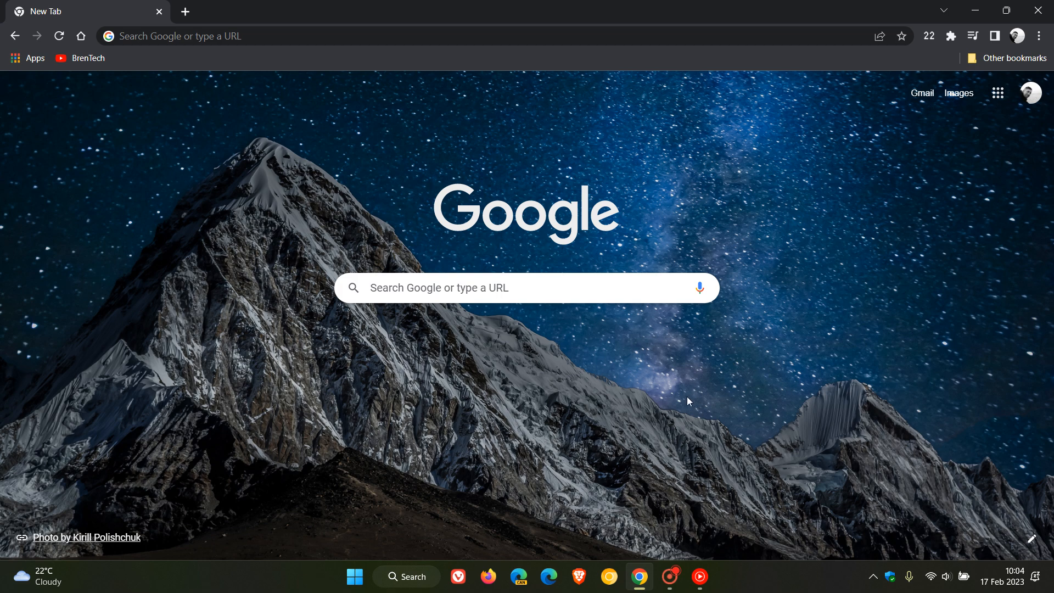
mouse_move(786, 204)
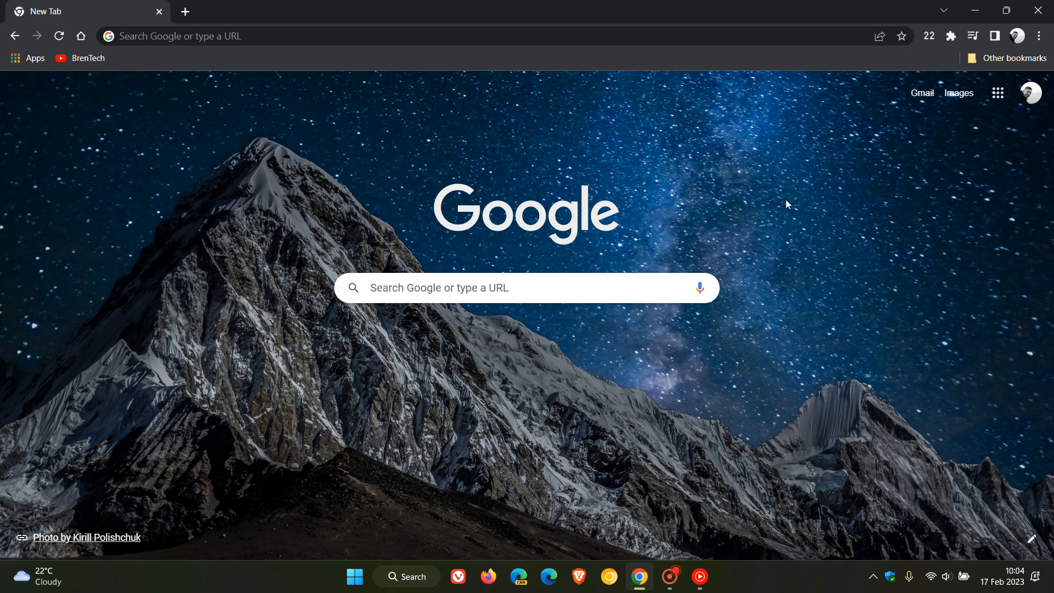
mouse_move(331, 155)
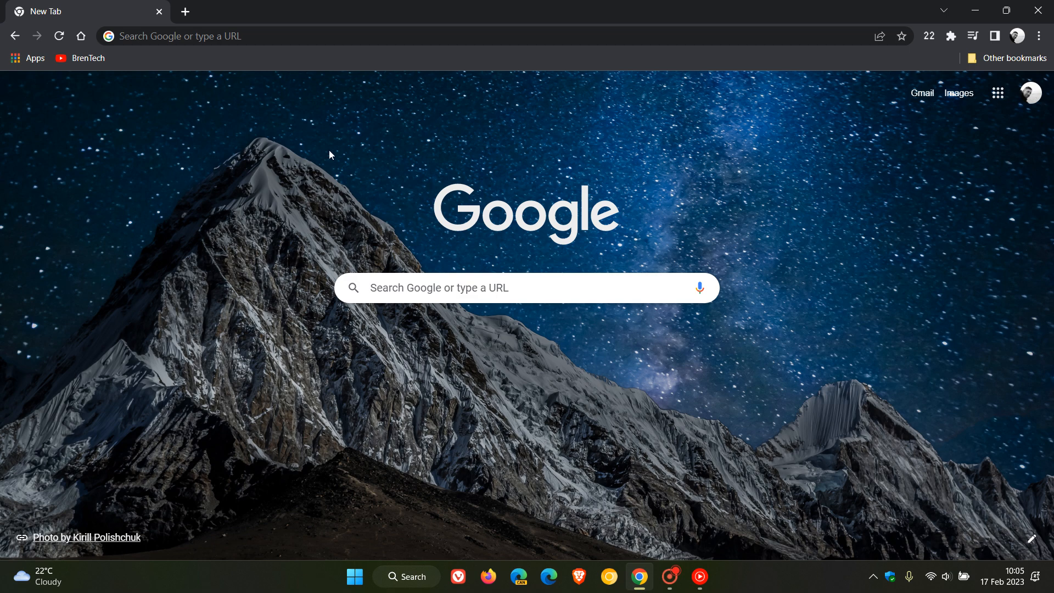
mouse_move(752, 370)
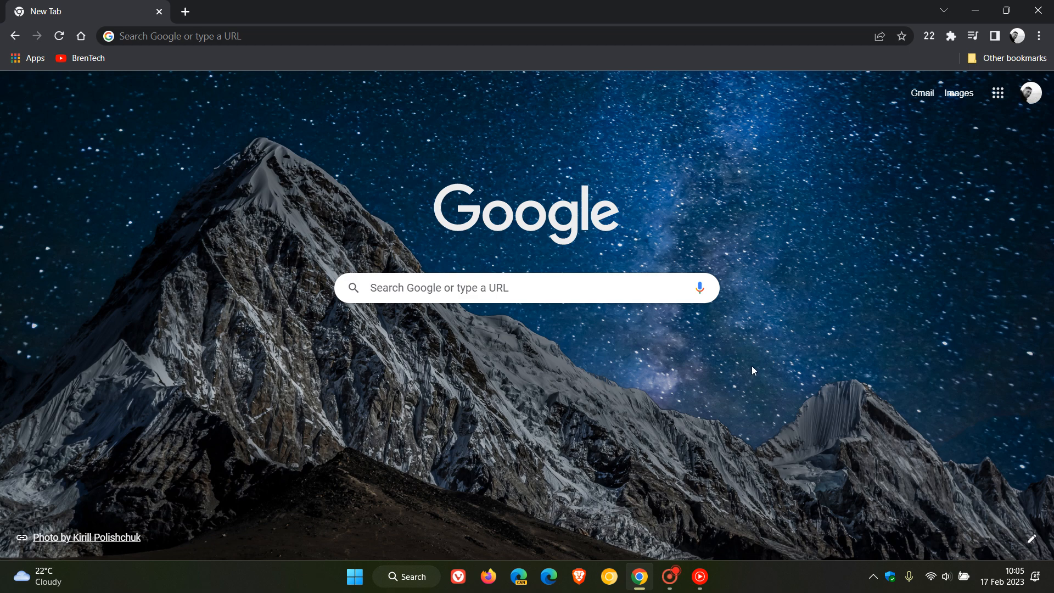